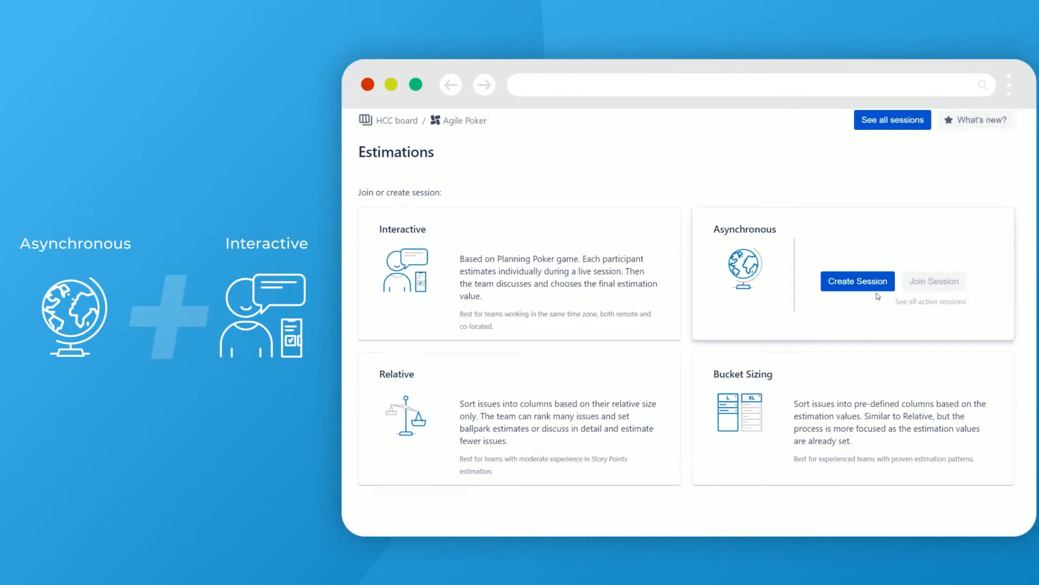
# Step: Start an asynchronous session named Asynchronous with Standard Fibonacci values, leaving it public
pyautogui.click(857, 281)
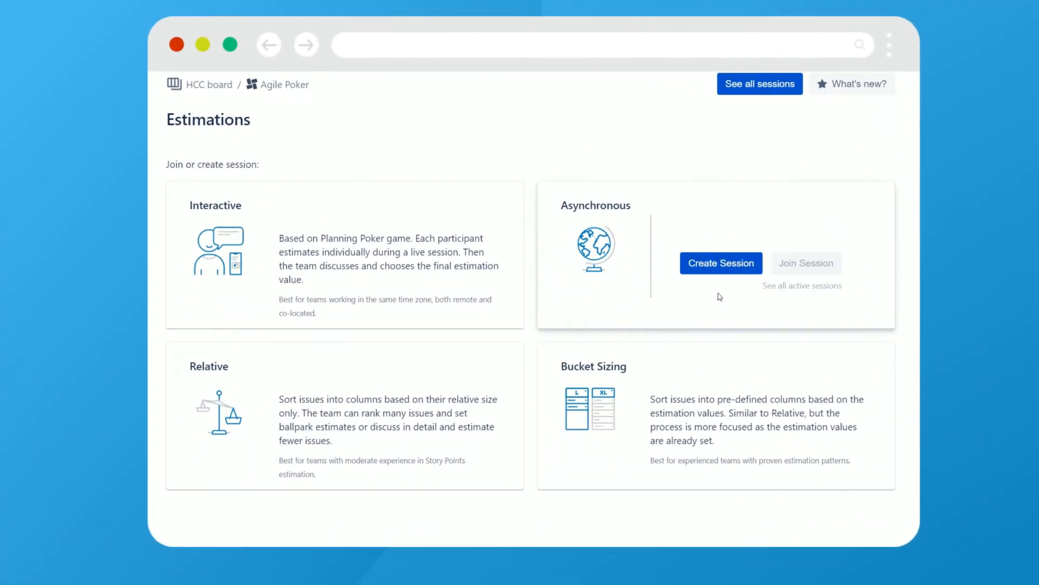
pyautogui.click(721, 263)
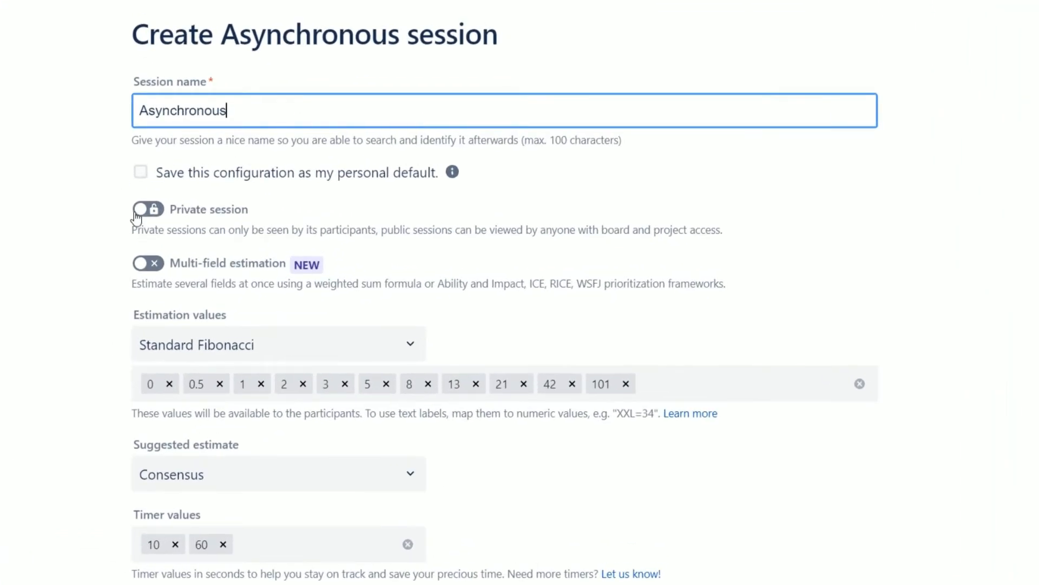
pyautogui.click(148, 209)
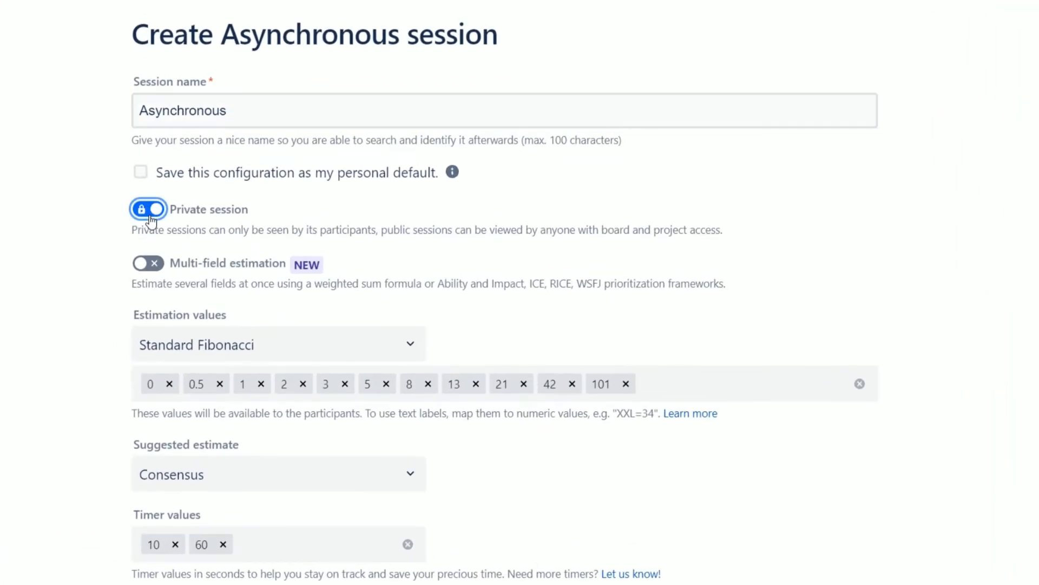
pyautogui.click(147, 208)
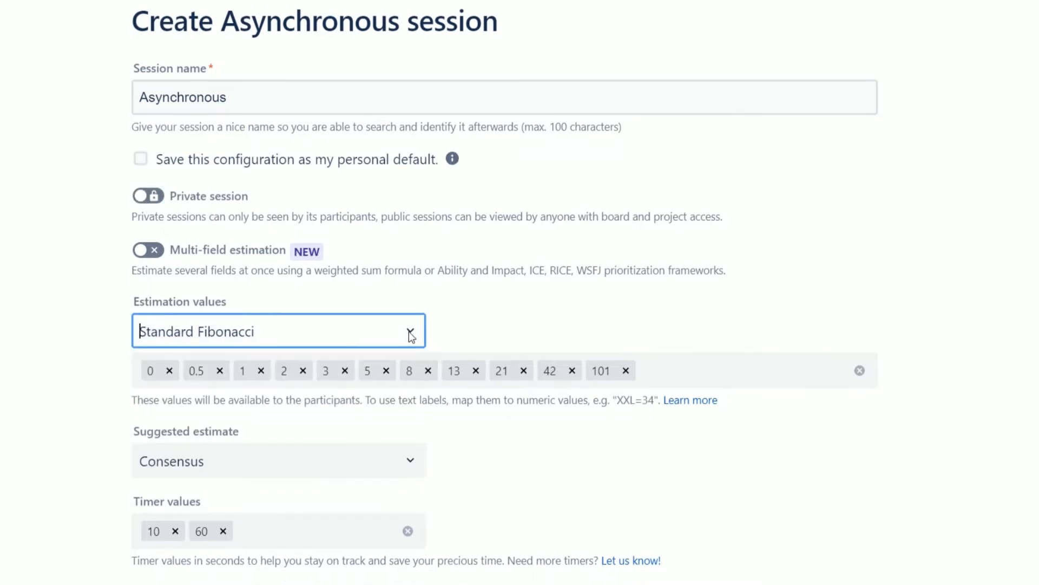
pyautogui.scroll(-3)
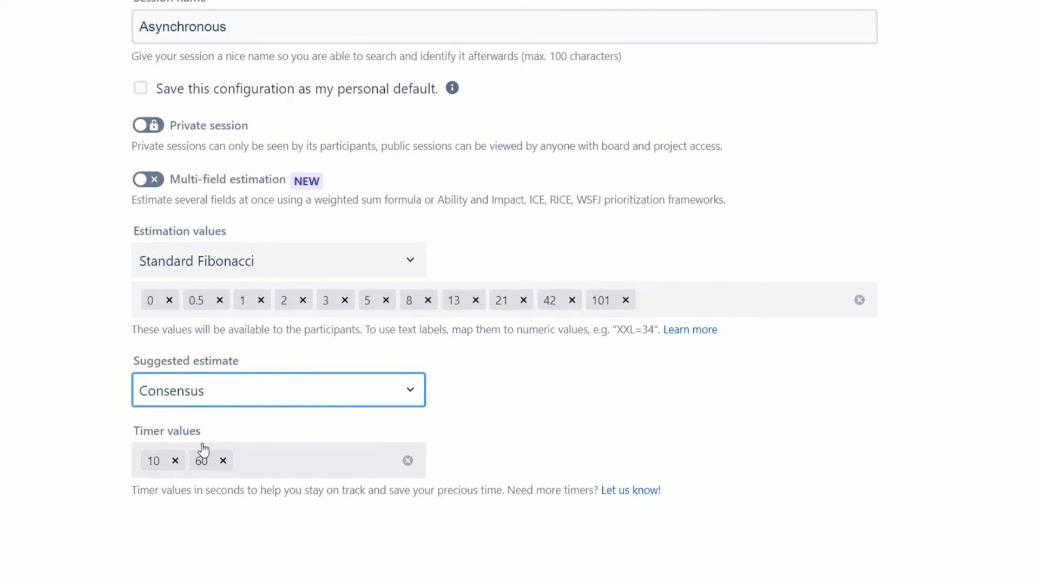
pyautogui.moveTo(316, 486)
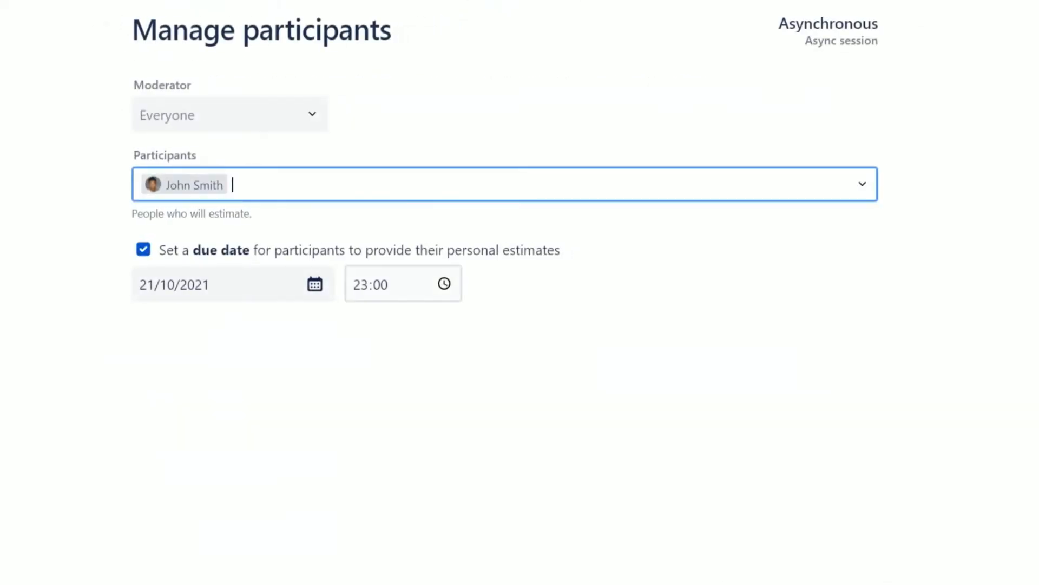
# Step: Choose the session moderator and set the due date to 30/10/2021
pyautogui.click(229, 115)
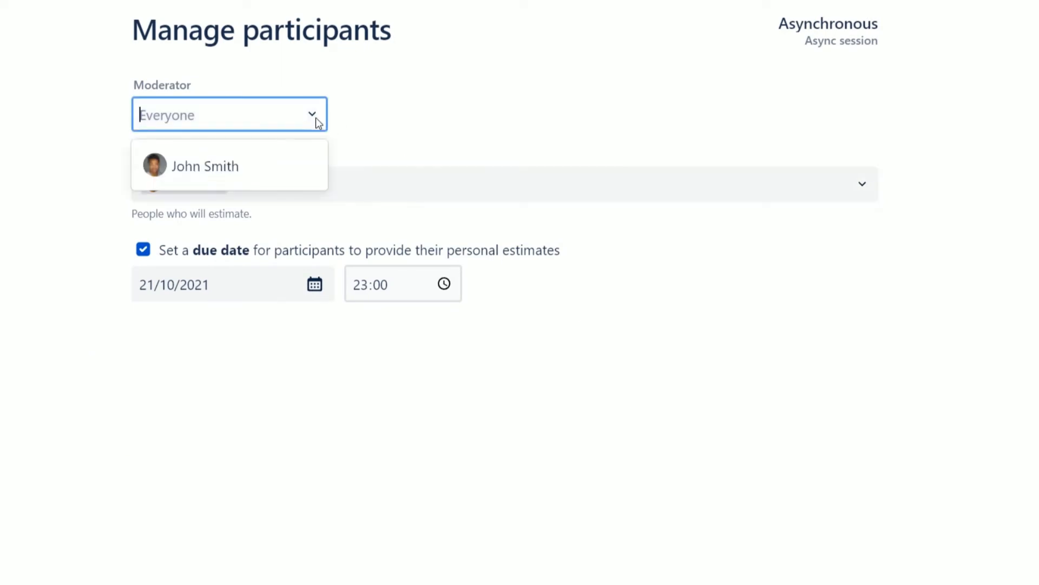
pyautogui.click(204, 165)
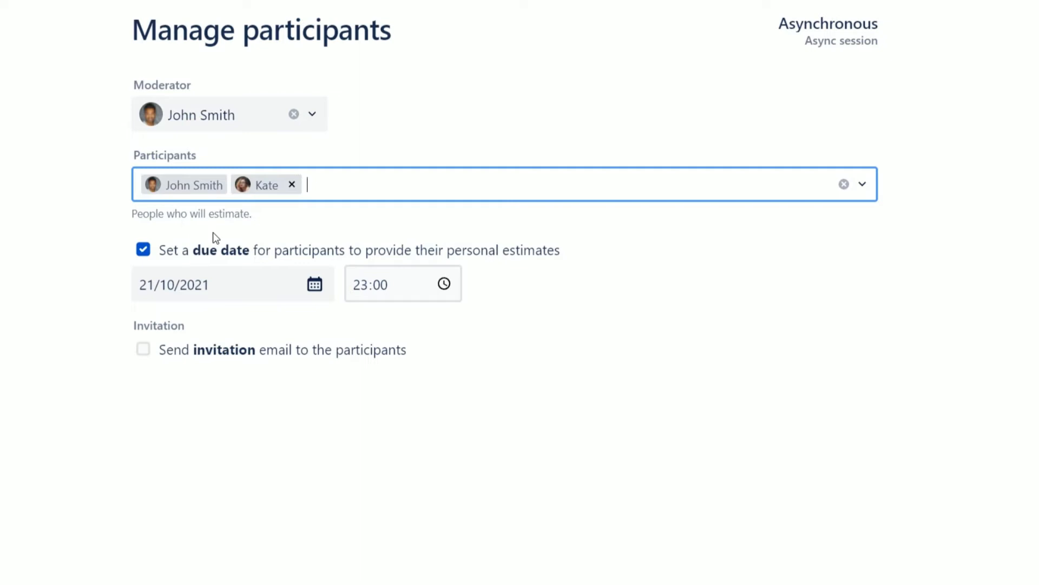
pyautogui.click(315, 284)
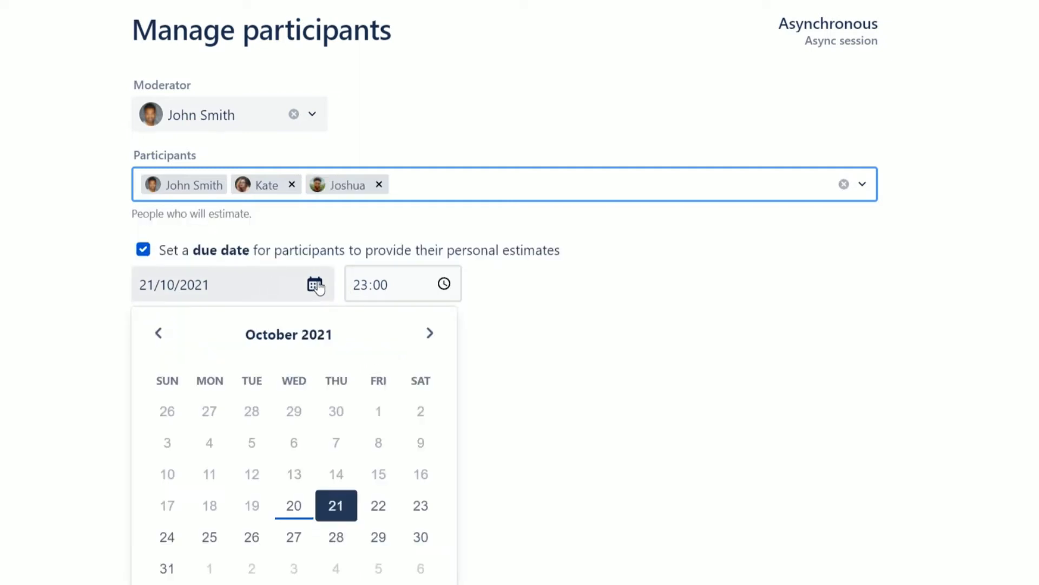
pyautogui.click(420, 537)
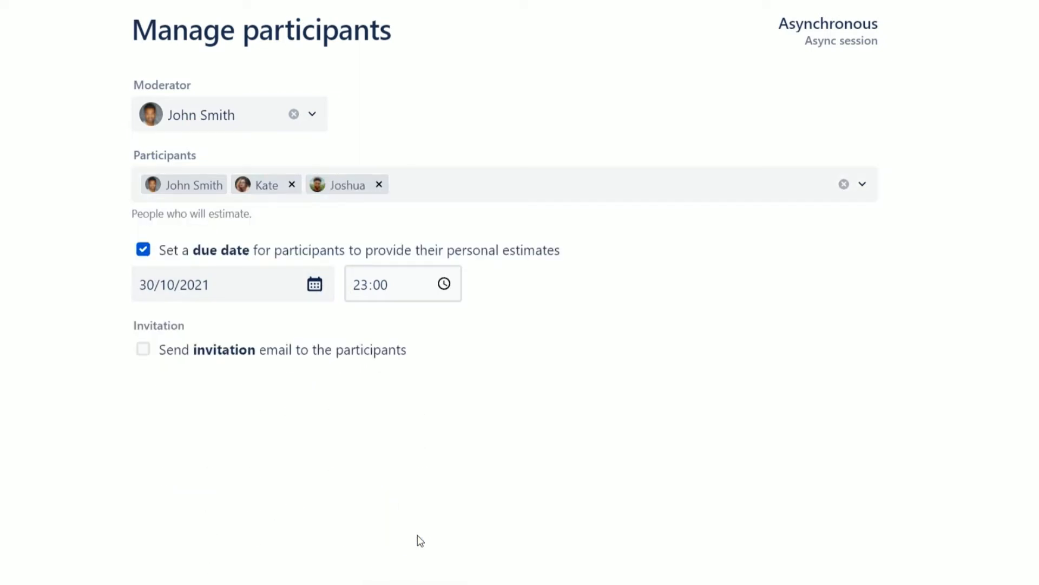
pyautogui.moveTo(350, 513)
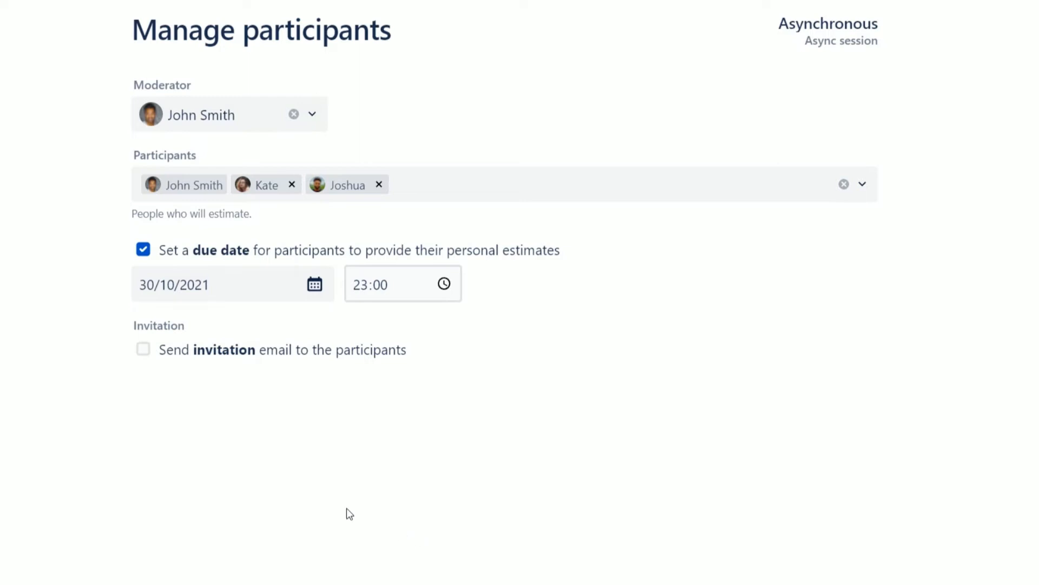
# Step: Enable invitation emails to participants and choose when they are sent
pyautogui.click(143, 349)
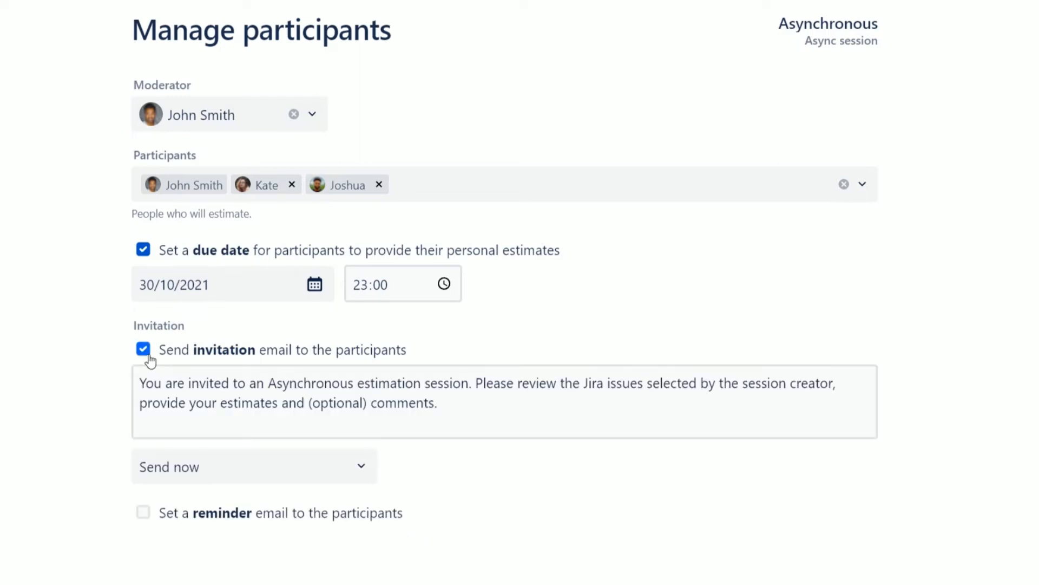
pyautogui.click(254, 466)
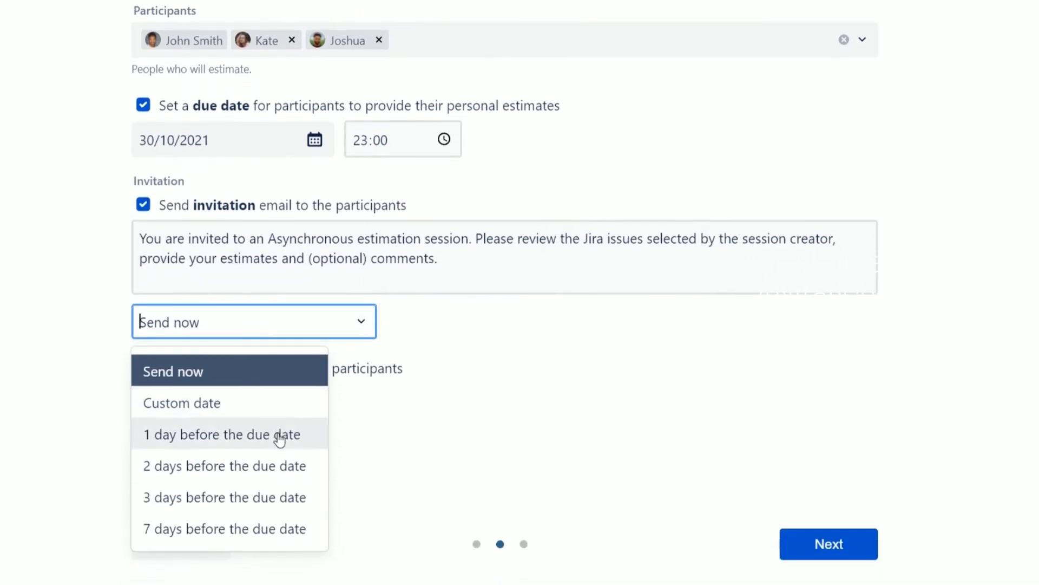
pyautogui.click(224, 466)
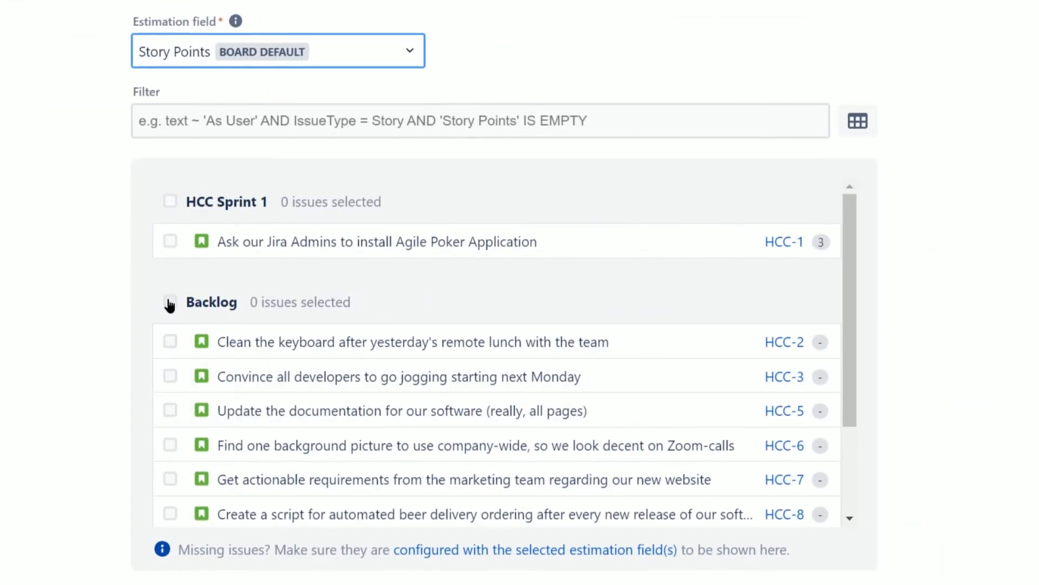
# Step: Select all Backlog issues for estimation
pyautogui.click(169, 302)
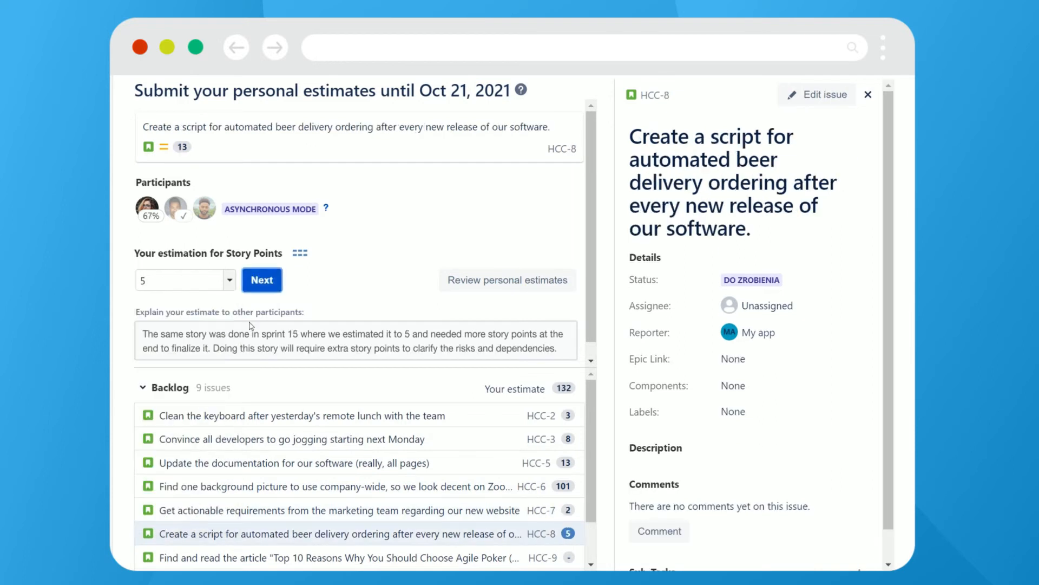
# Step: Save the estimate of 5 for HCC-8 and advance through the remaining issues
pyautogui.click(262, 280)
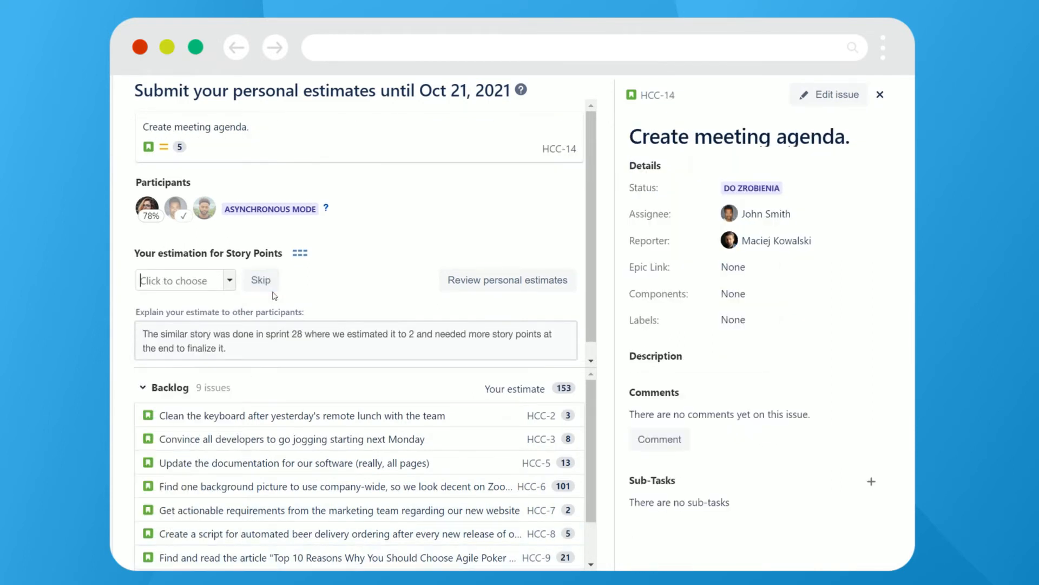
pyautogui.click(260, 279)
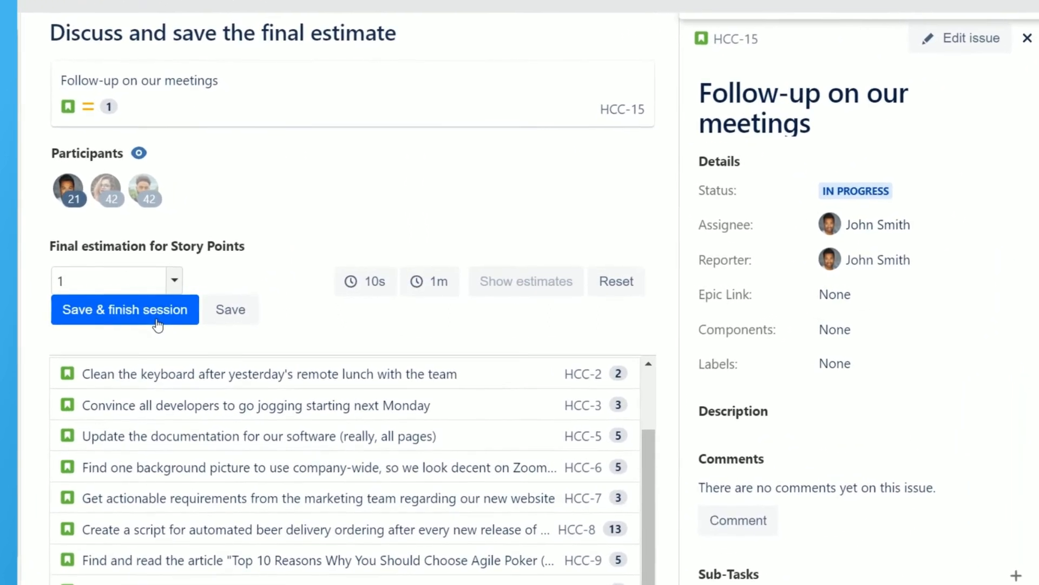
# Step: Finish the session with HCC-15 at 1 point and start a new session
pyautogui.click(124, 310)
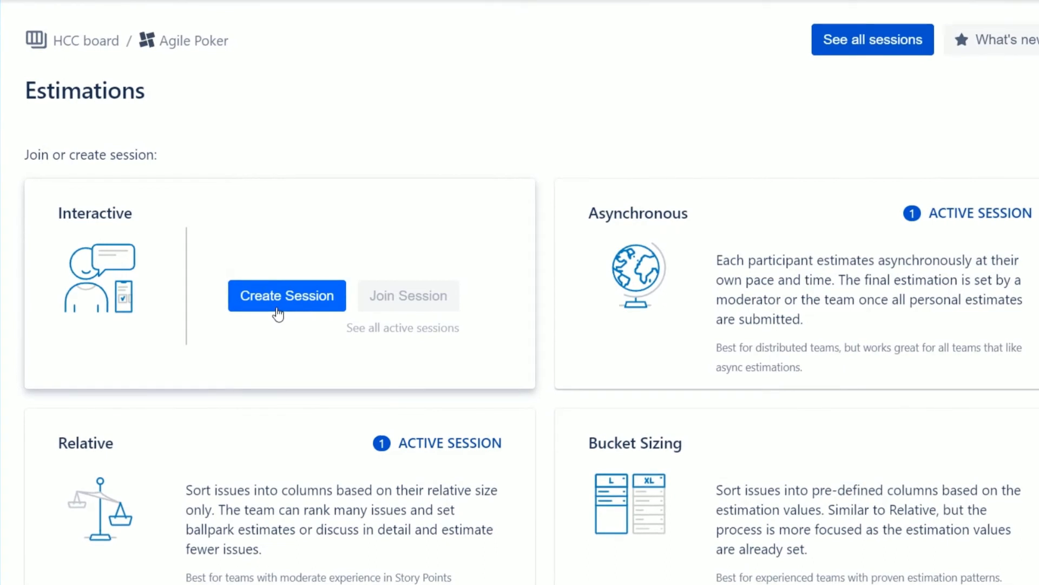
pyautogui.click(287, 295)
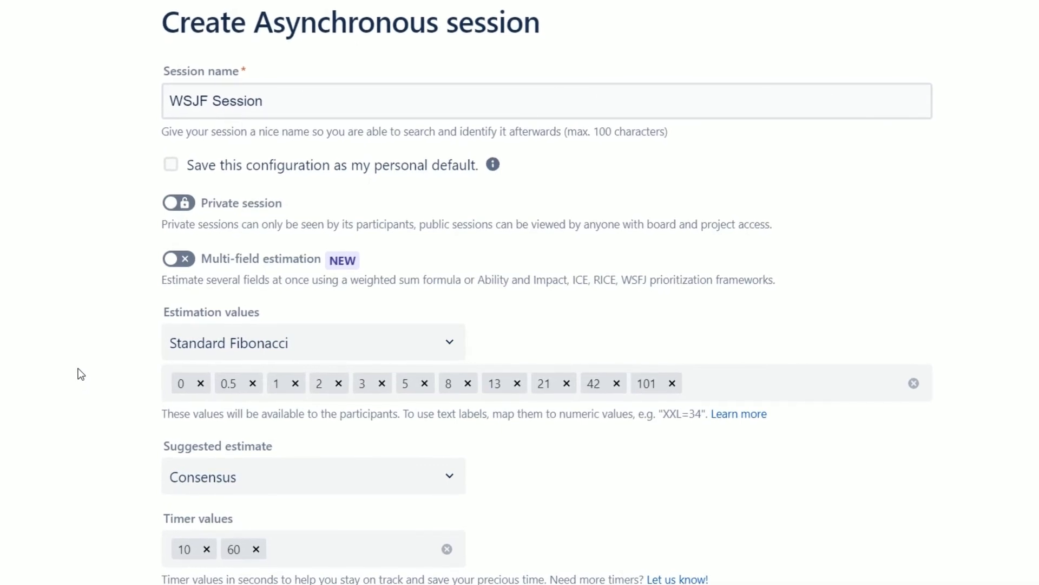
# Step: Turn on multi-field estimation with the WSJF template and map Time criticality and Job size
pyautogui.click(178, 259)
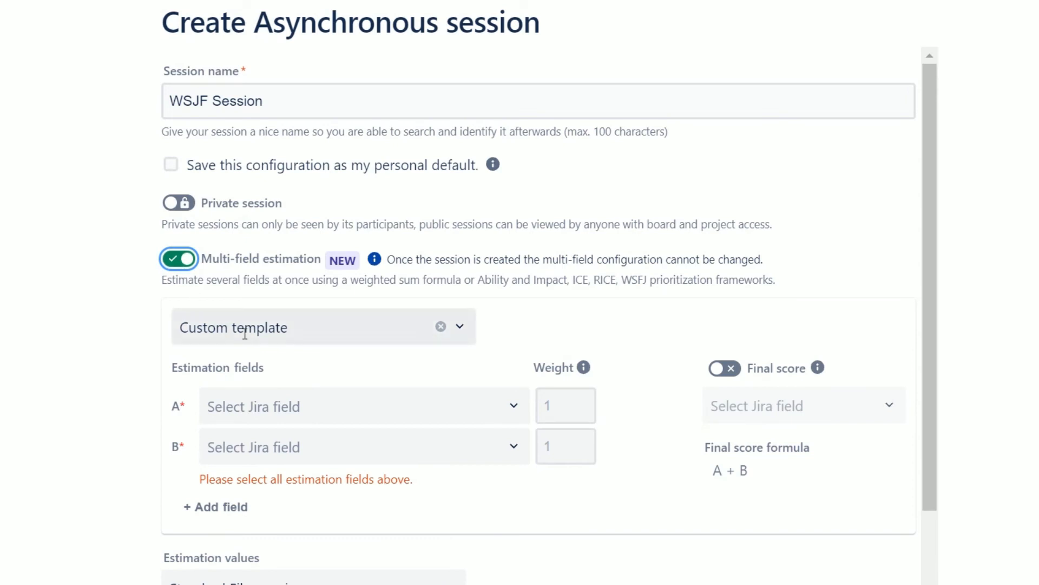
pyautogui.write('ws')
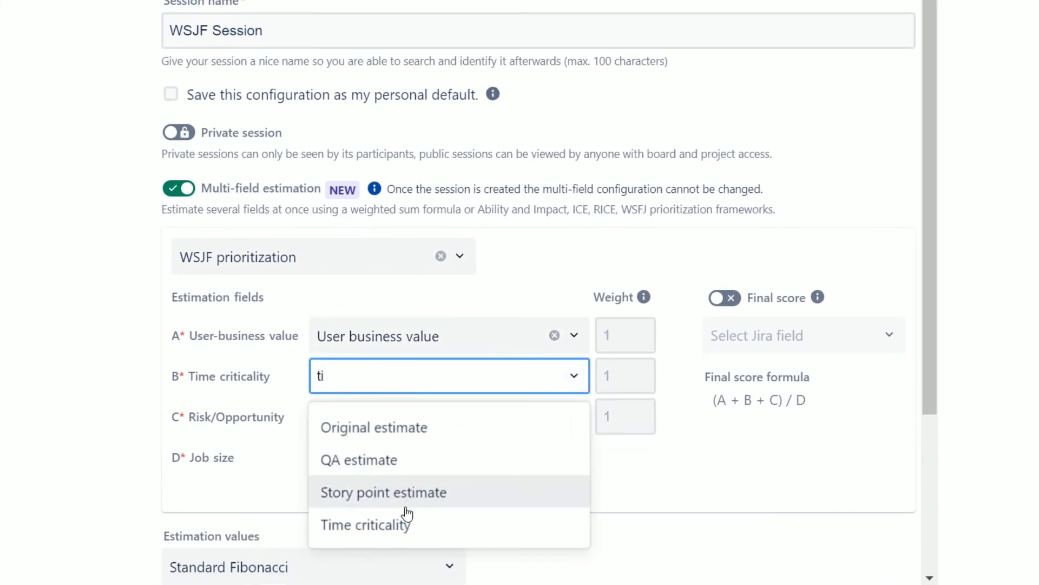
pyautogui.click(365, 524)
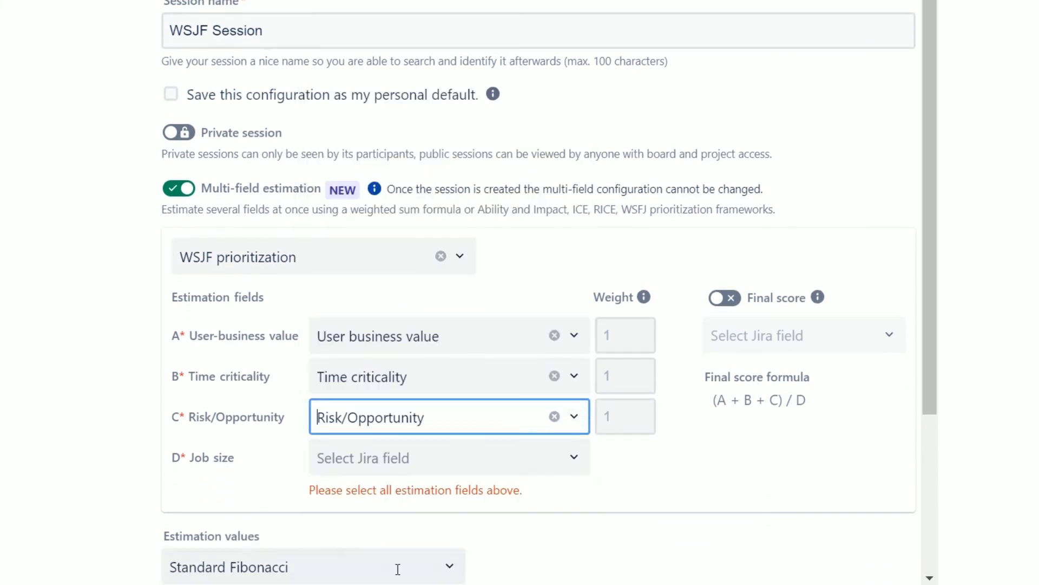
pyautogui.click(449, 458)
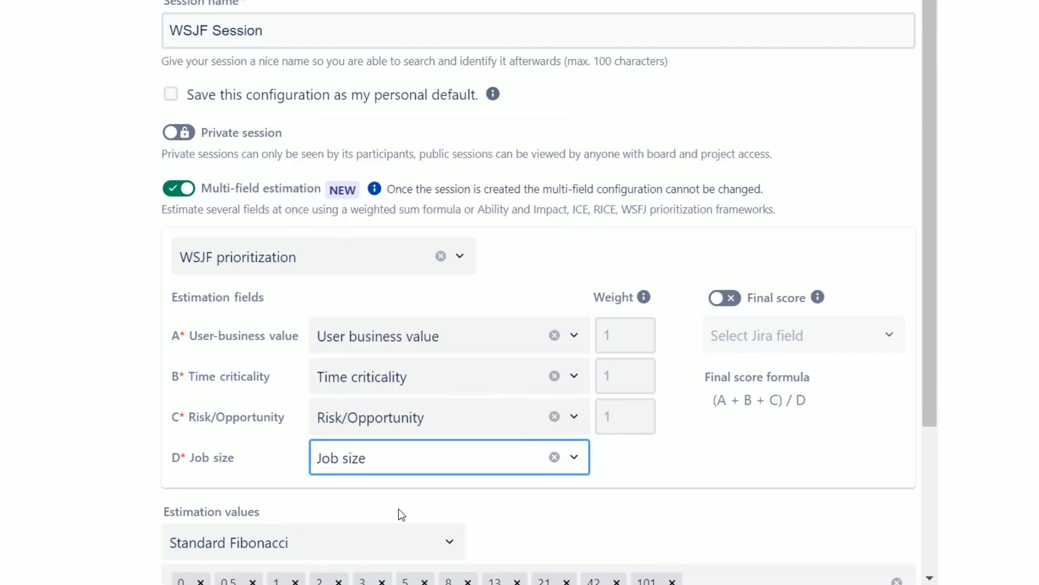
# Step: Store the final score in the WSJF field and edit the Risk/Opportunity weight
pyautogui.click(724, 298)
pyautogui.write('W')
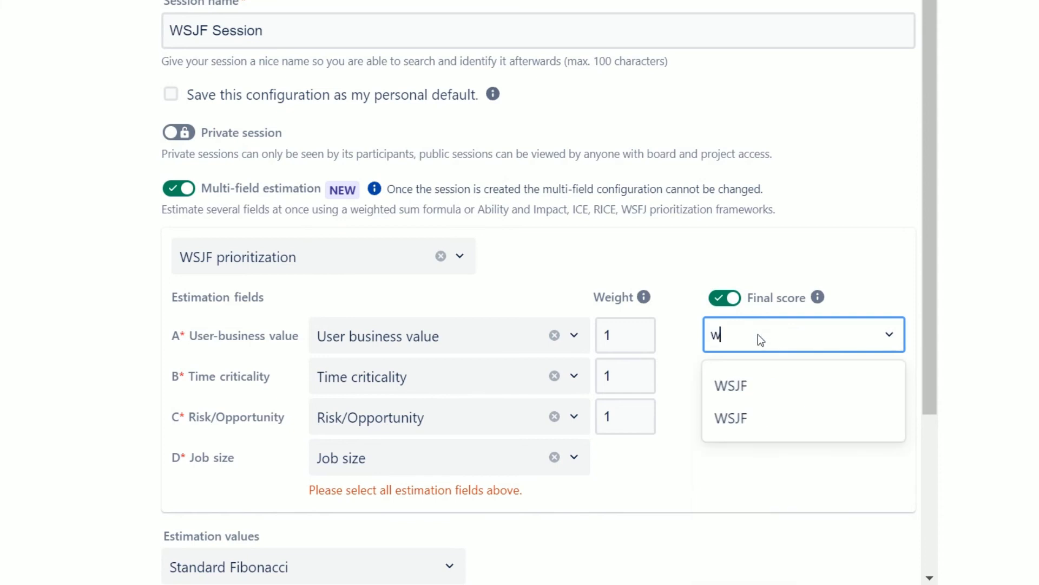
pyautogui.click(729, 385)
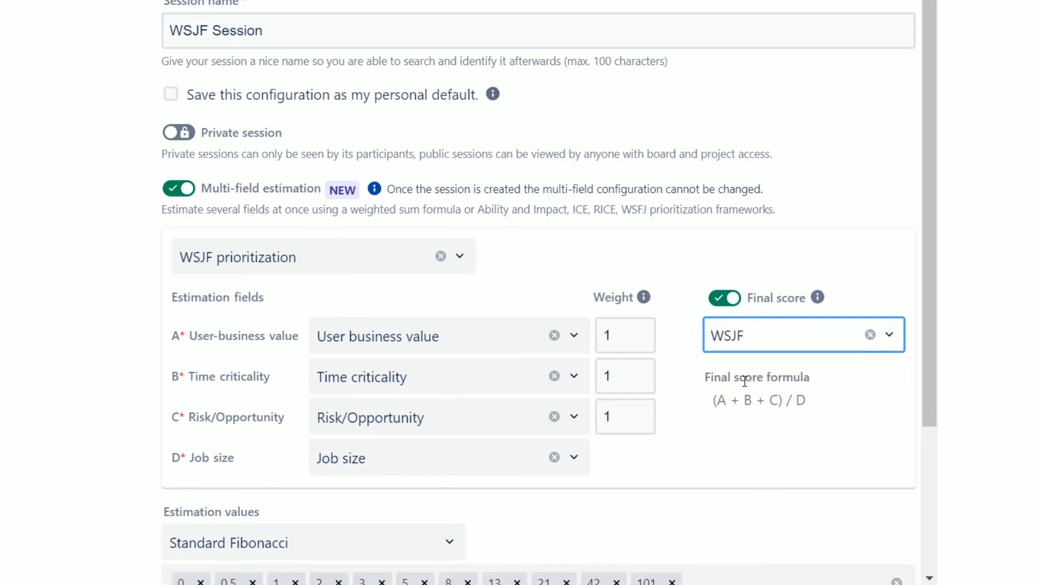
pyautogui.click(623, 416)
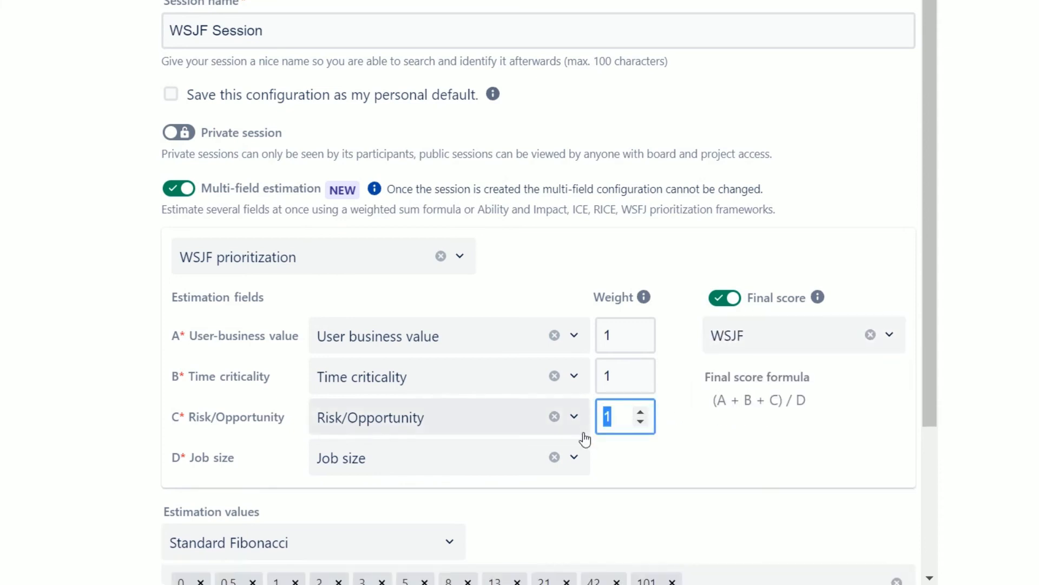